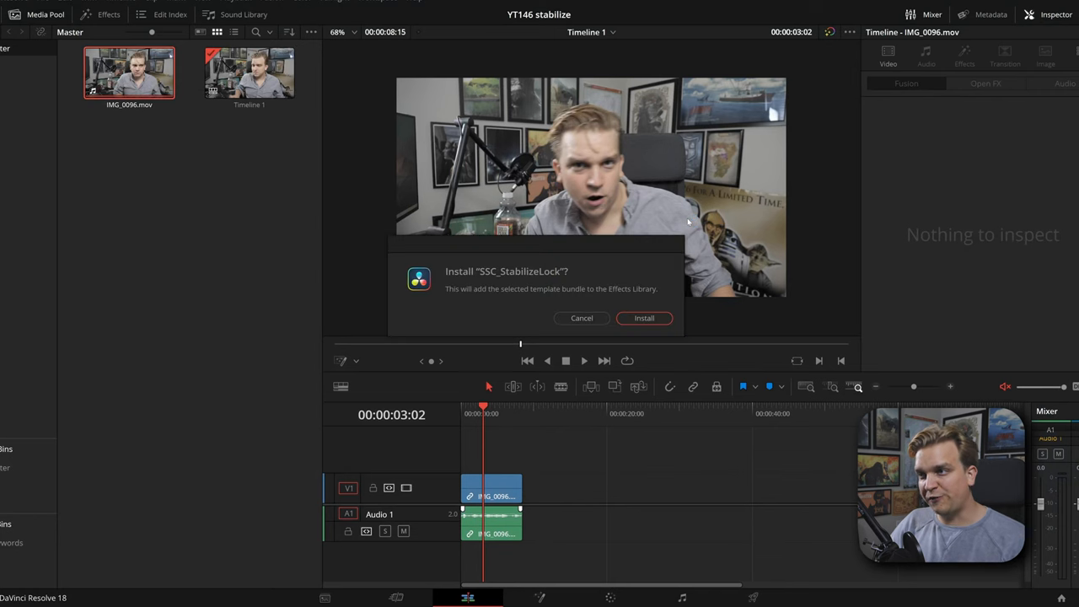
mouse_move(603, 262)
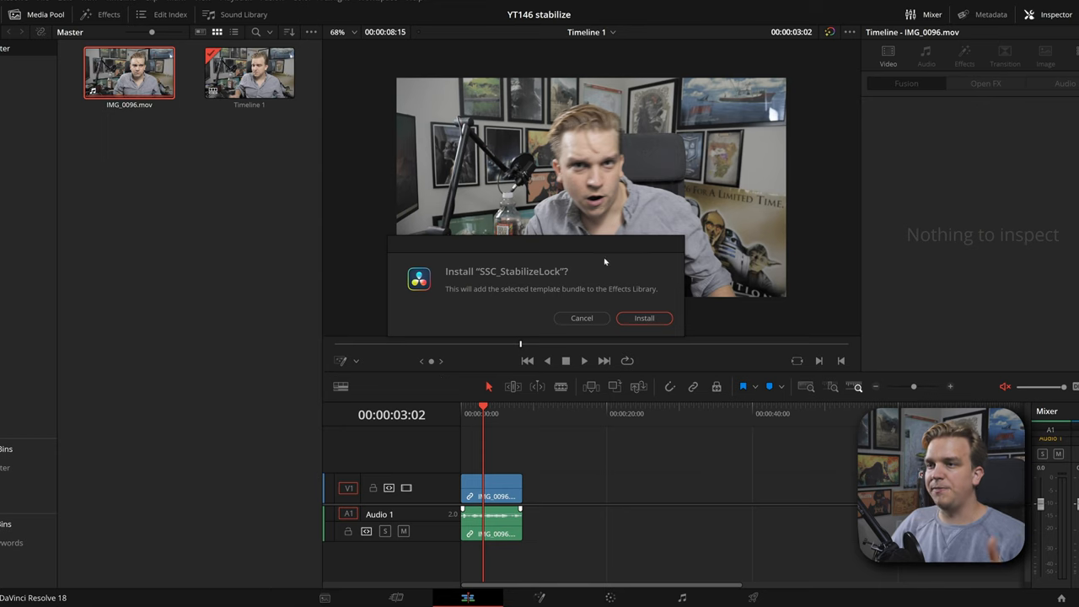
Step: Install the SSC_StabilizeLock template bundle into the Effects Library
left_click(644, 318)
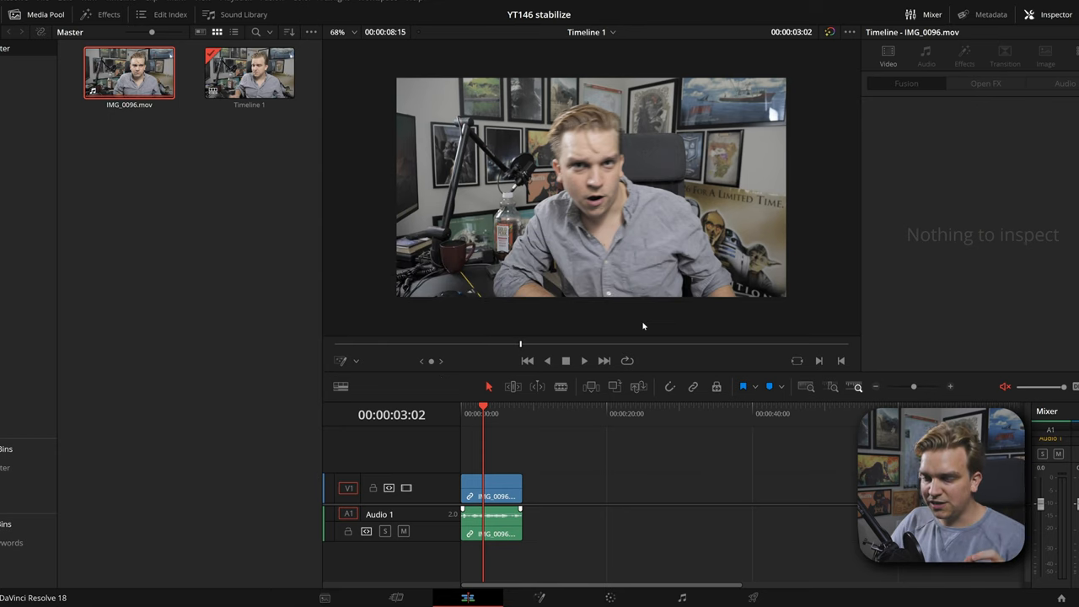
mouse_move(109, 27)
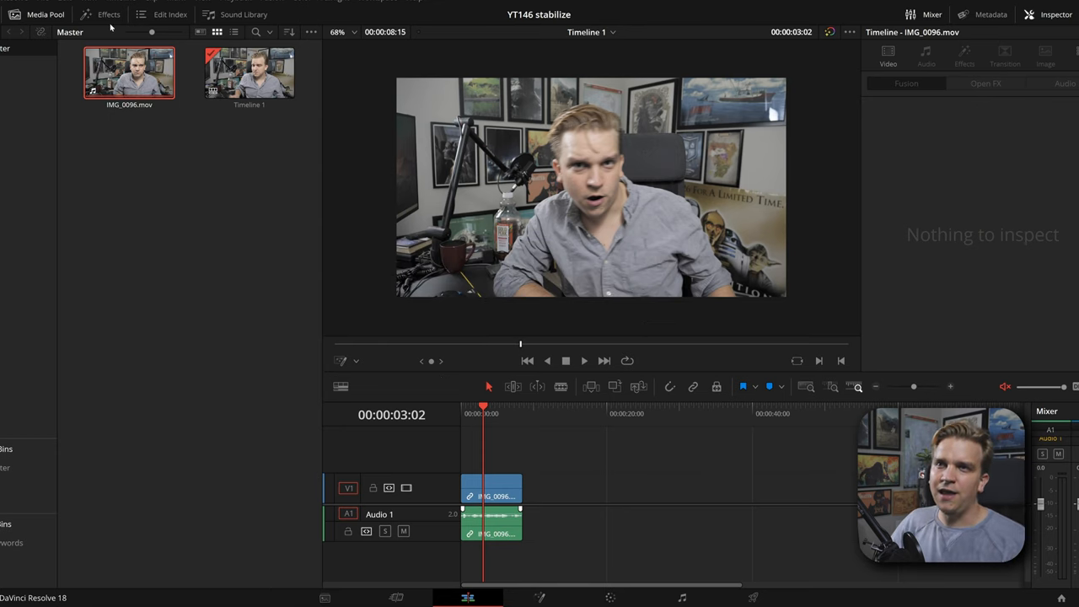
Step: Apply SSC_StabilizeLock from the Stirling Supply Co effects onto the IMG_0096 clip on V1
left_click(108, 14)
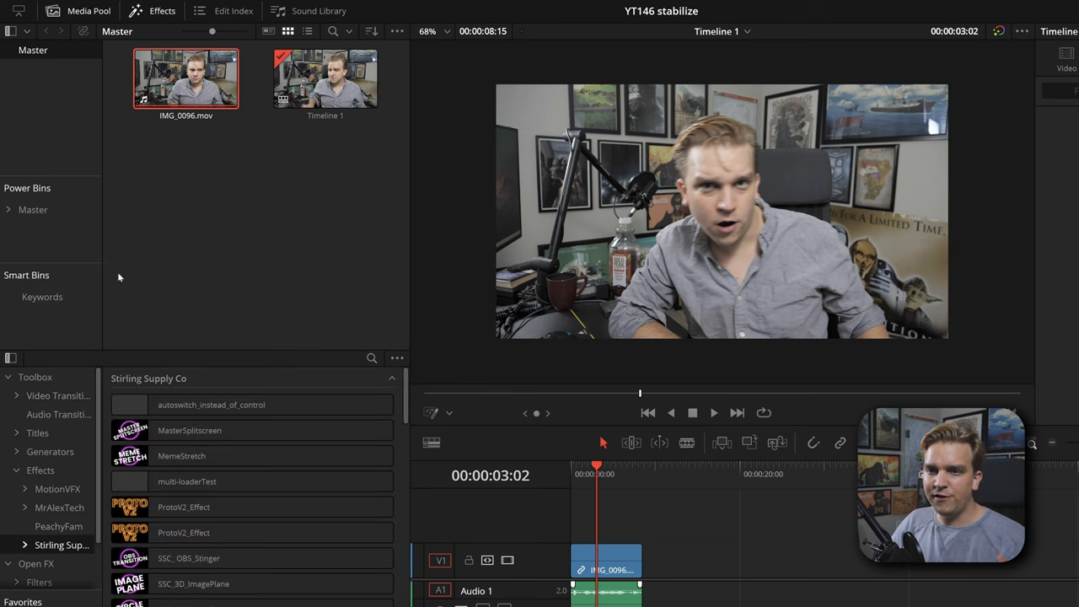
left_click(210, 481)
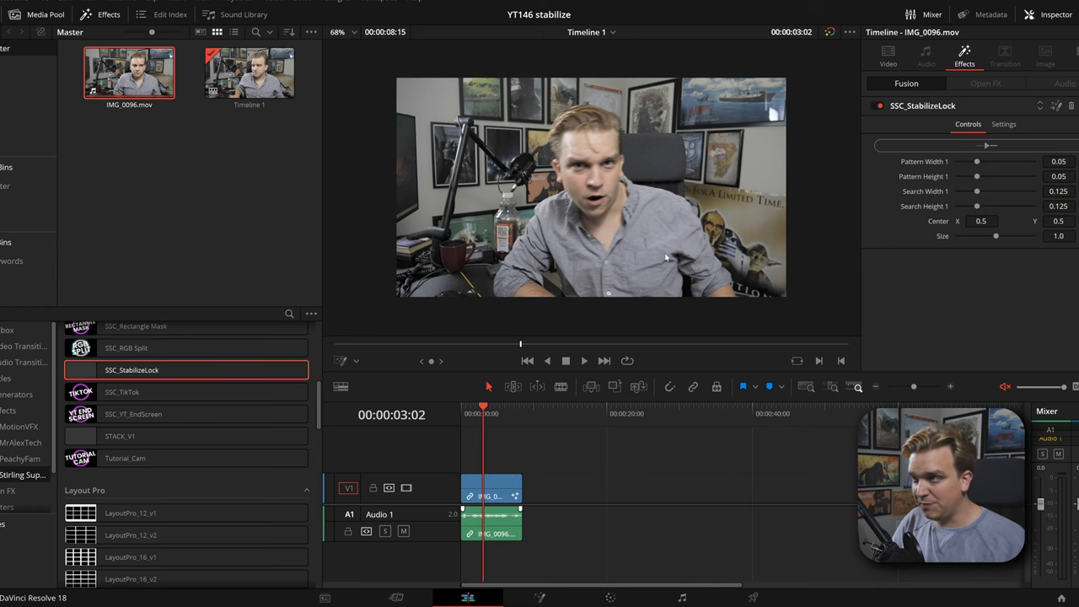
Step: Run the SSC_StabilizeLock tracker forward from the clip's first frame
left_click(526, 361)
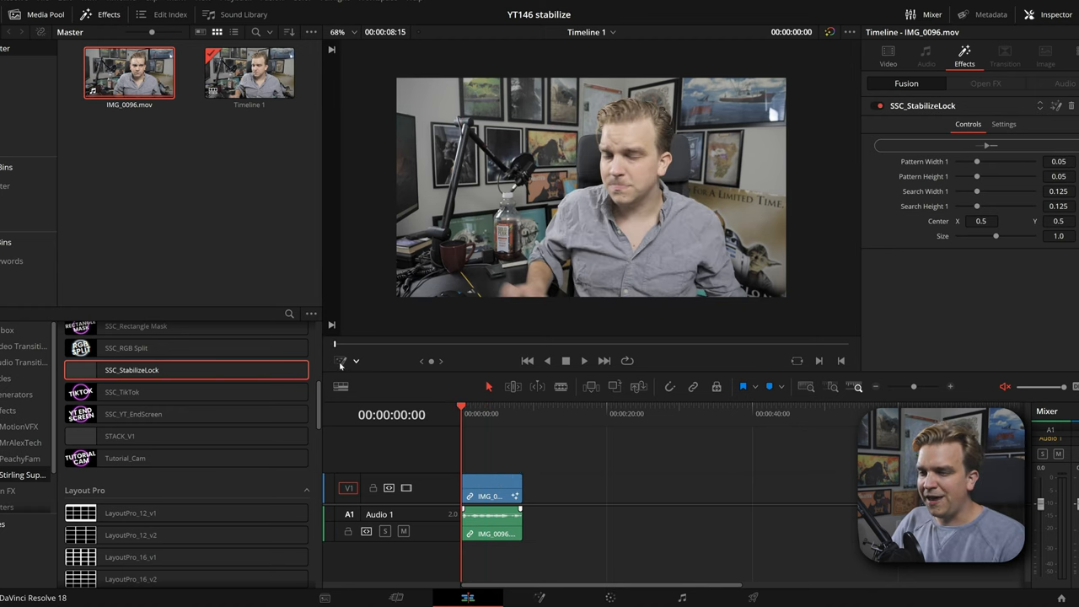
left_click(356, 360)
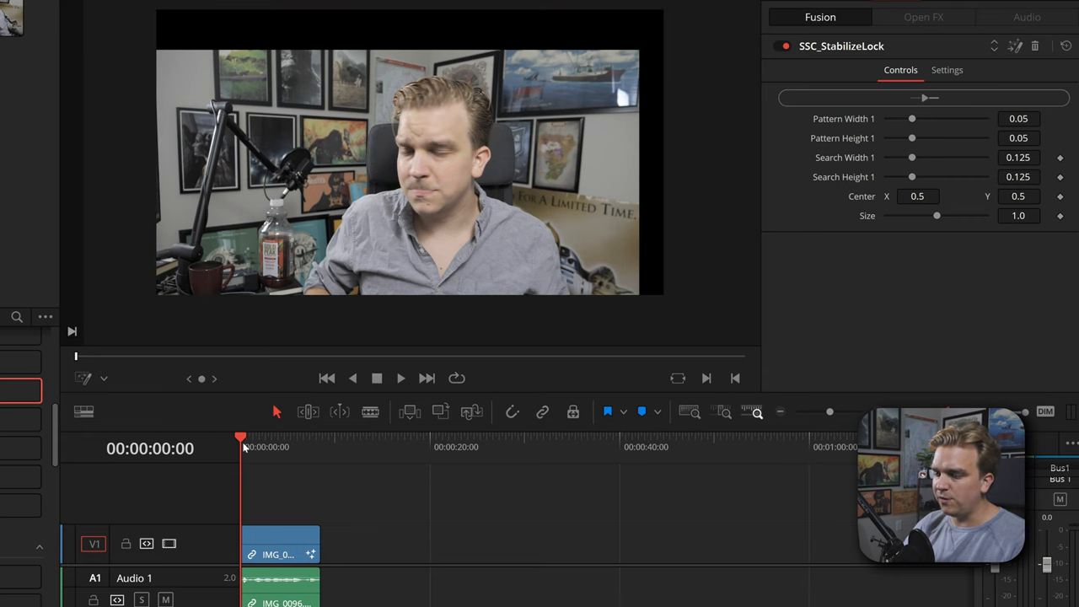
left_click(400, 378)
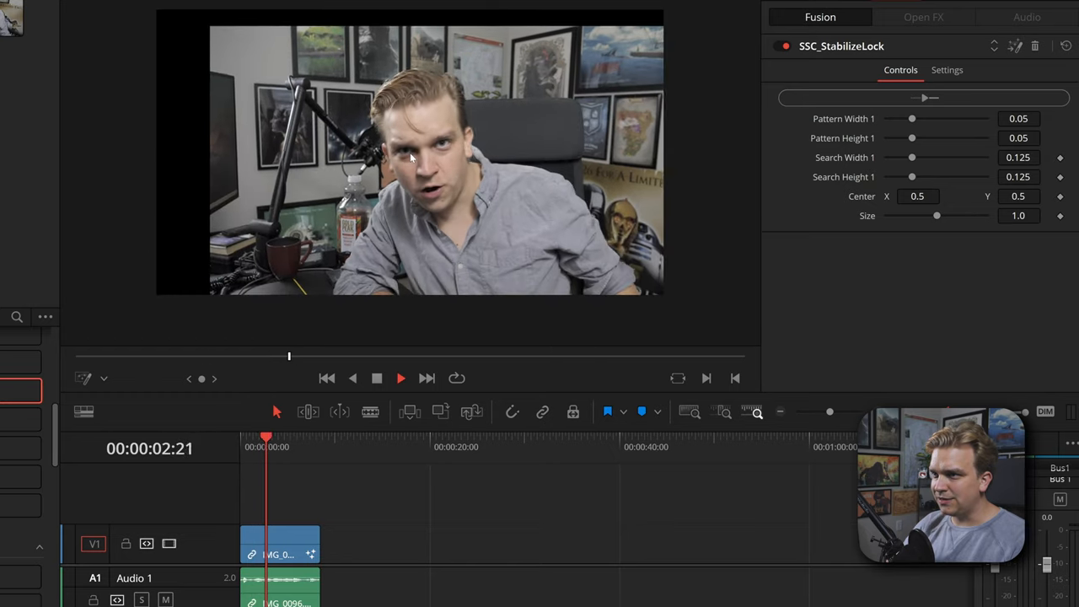
left_click(400, 377)
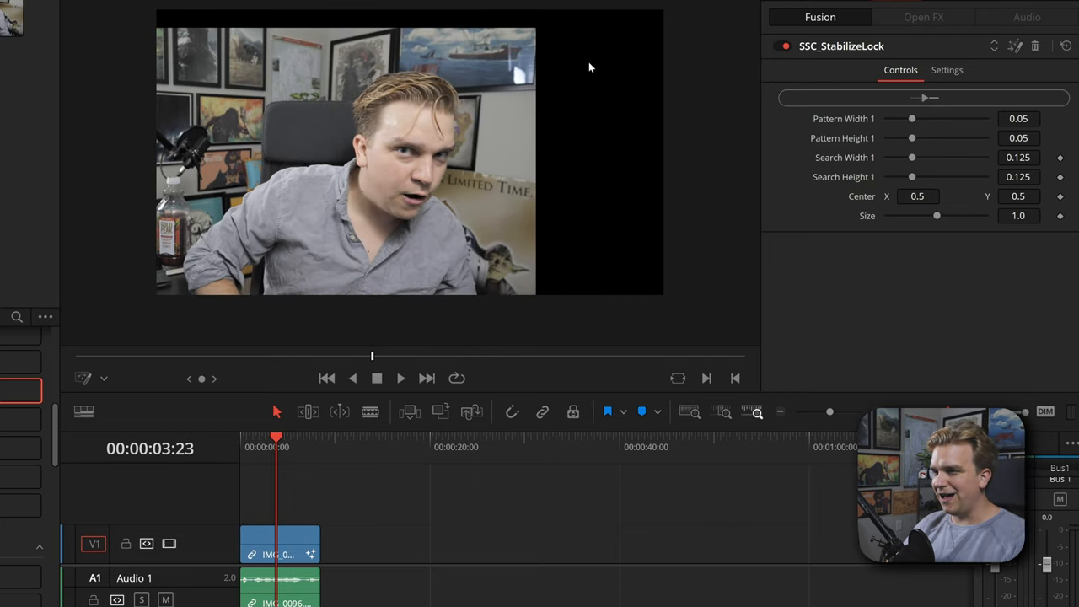
mouse_move(984, 224)
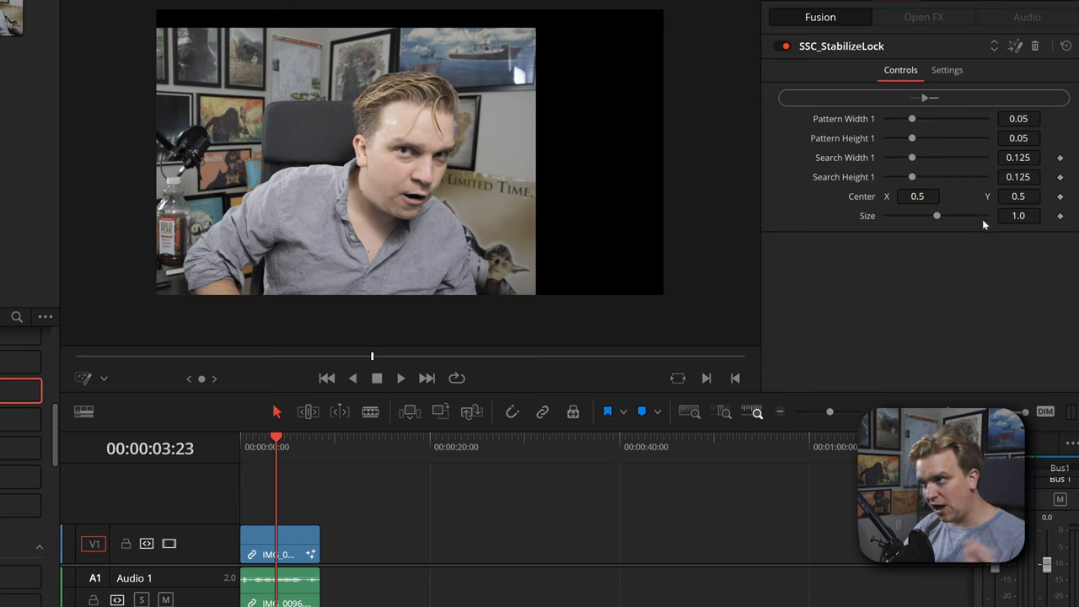
Step: Set Size to about 1.664 and Center X to 0.595, then play back to check the lock
left_click_drag(936, 216, 942, 216)
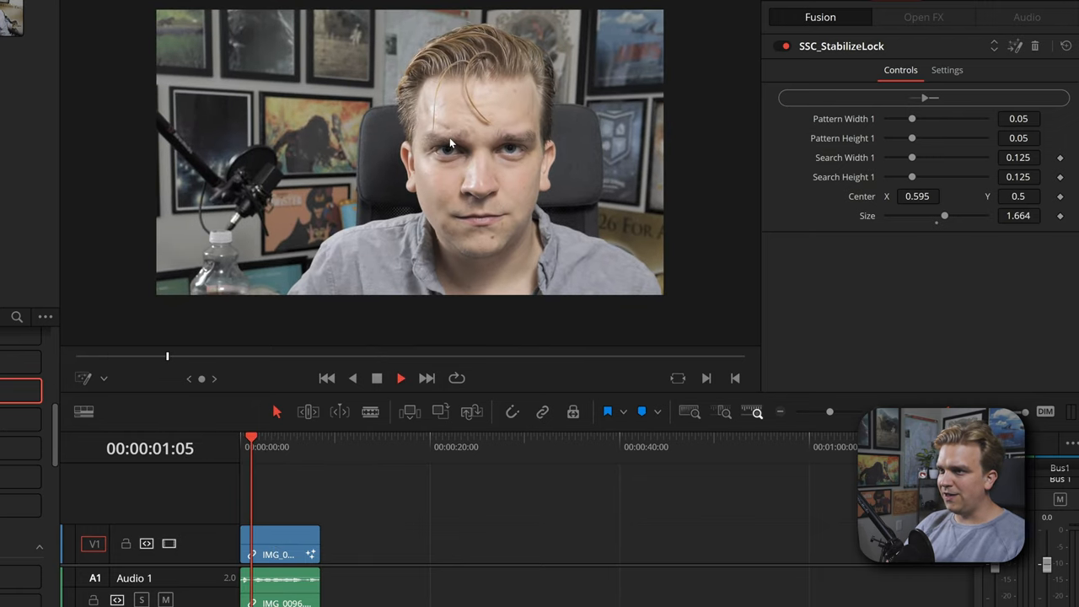
left_click(401, 377)
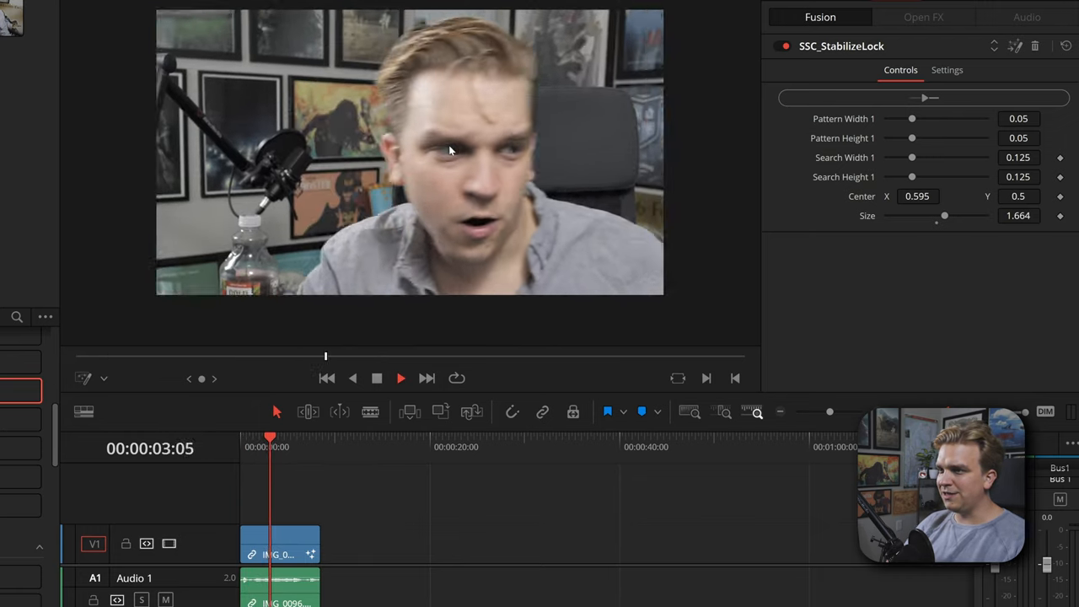
left_click(400, 378)
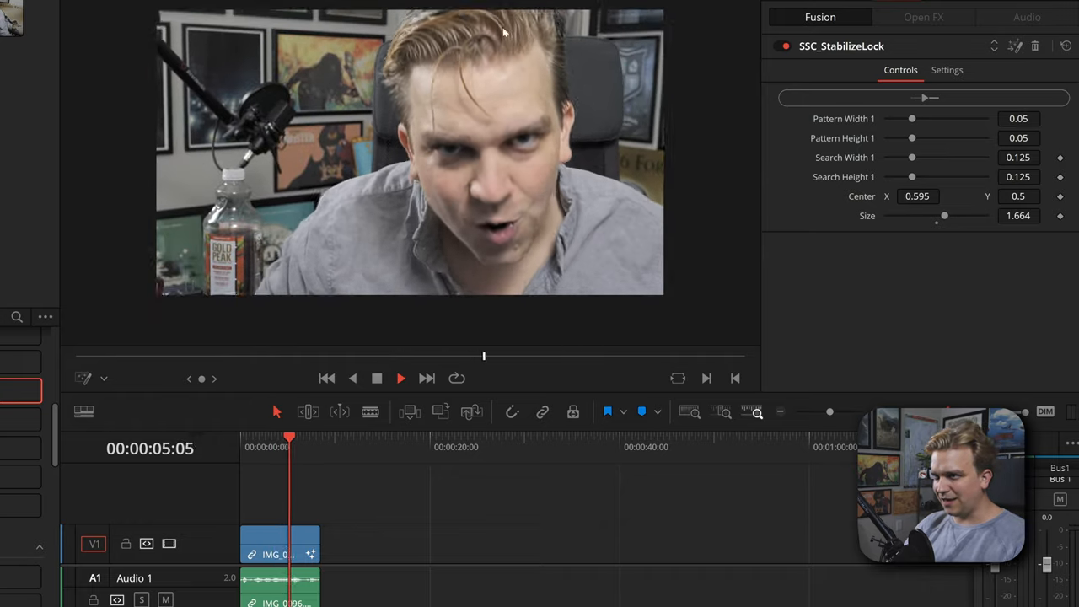